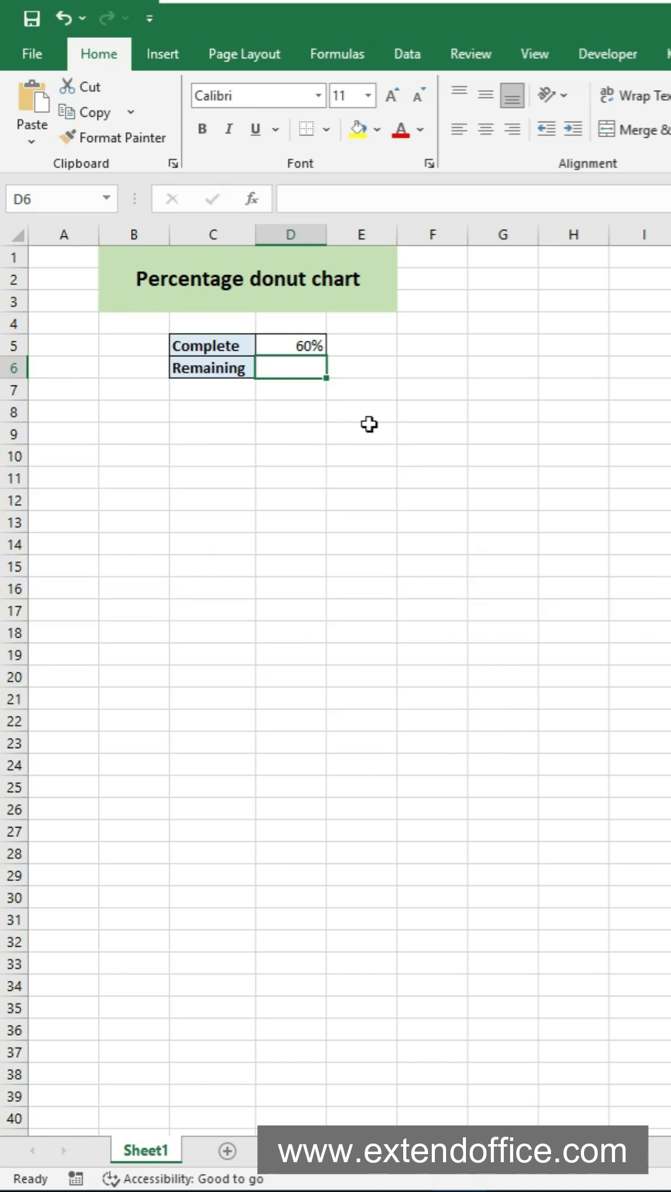
- Enter =MAX(100%,D5)-D5 in D6 so it shows the remaining 40.00%
{"action": "left_click", "coordinate": [291, 345]}
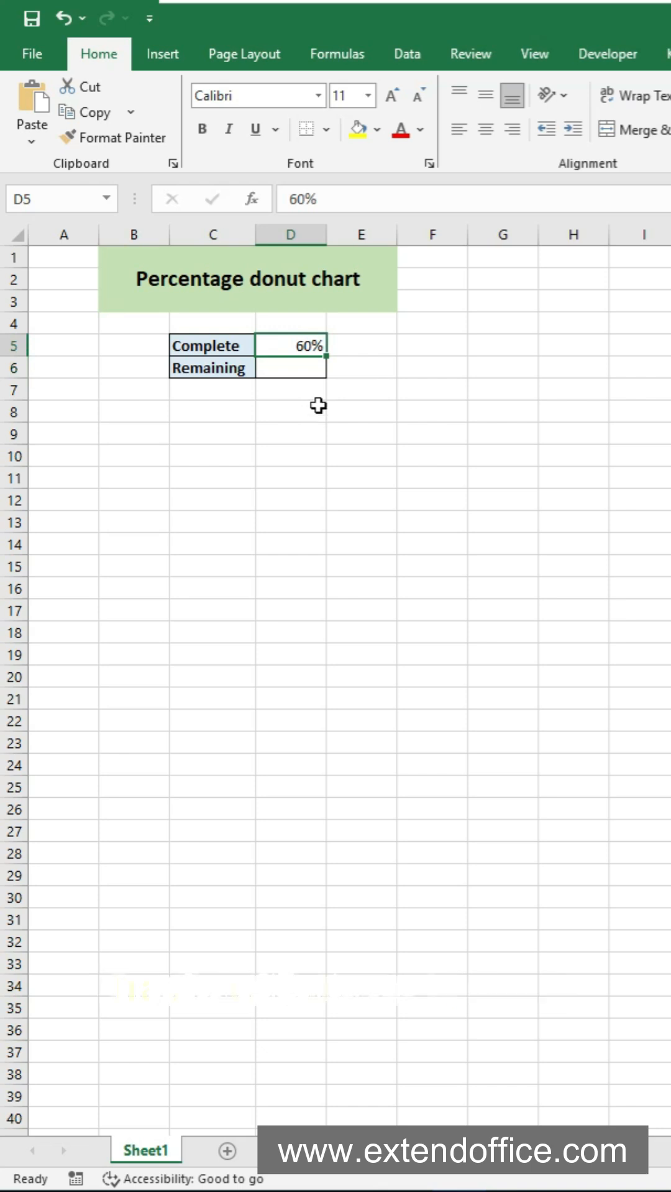
{"action": "type", "text": "=MAX"}
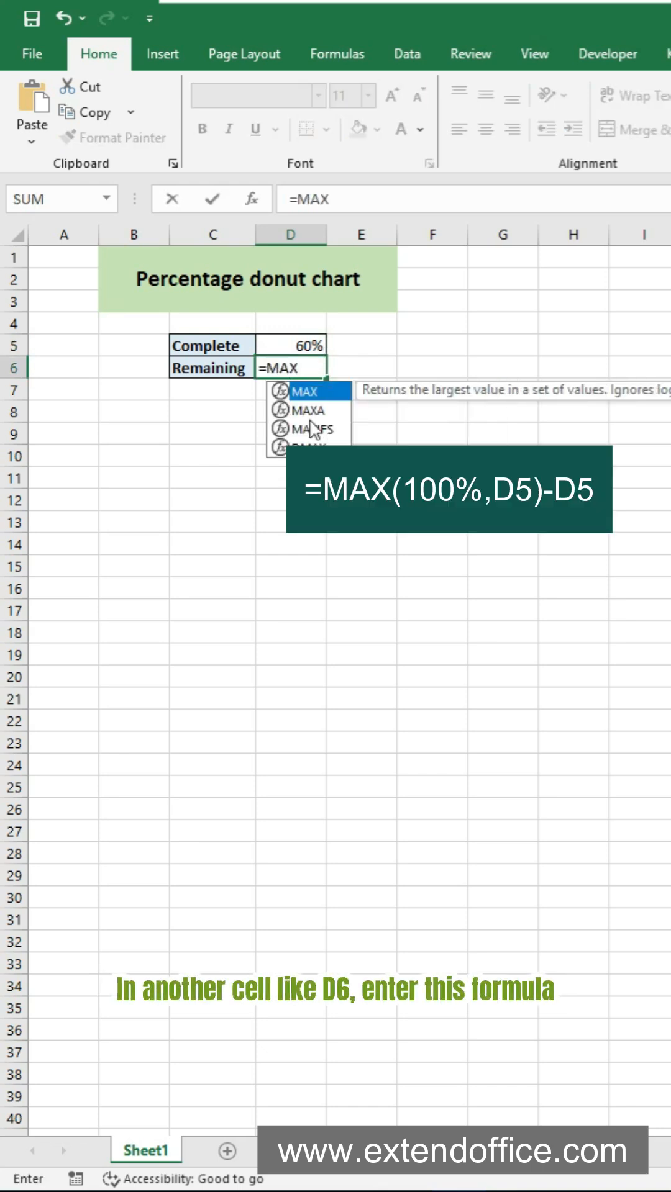
{"action": "type", "text": "(100%,D5"}
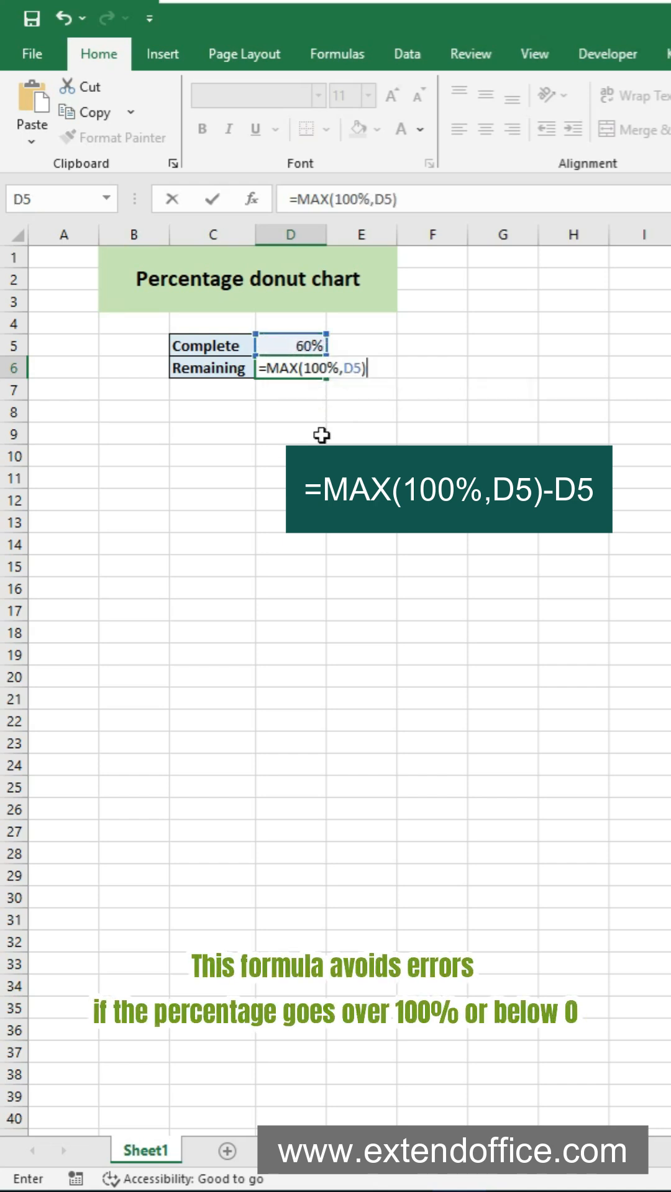
{"action": "type", "text": "-D5"}
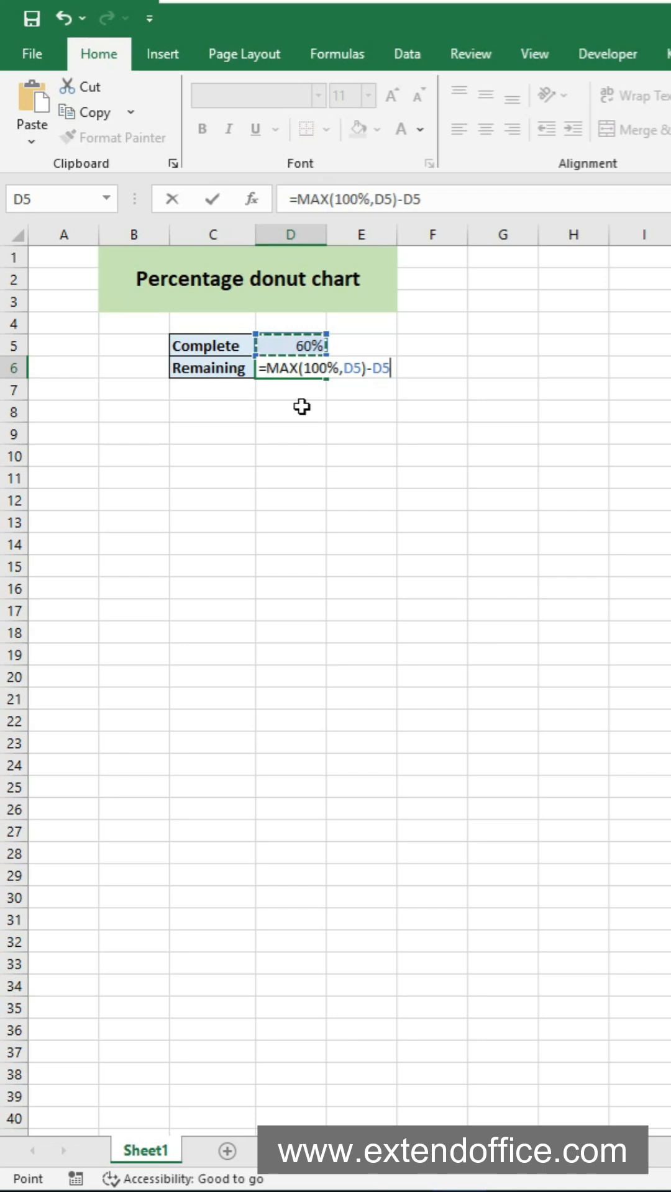
{"action": "key", "text": "Enter"}
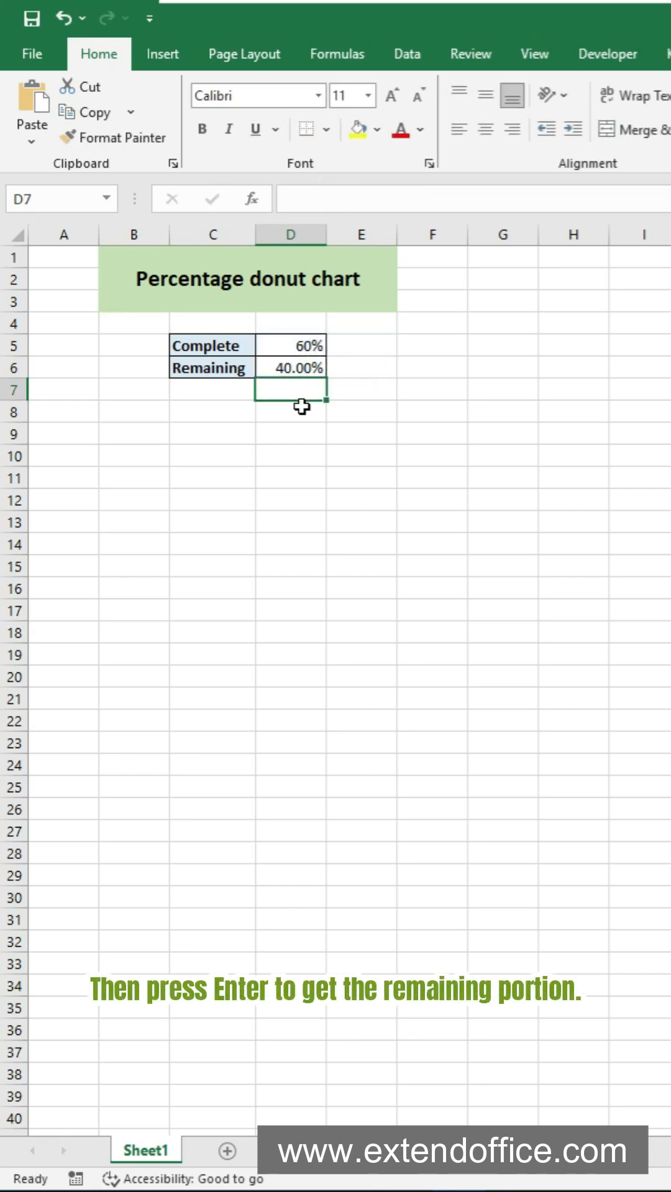
- Insert a Doughnut chart from the D5:D6 Complete and Remaining values
{"action": "left_click_drag", "start_coordinate": [290, 345], "coordinate": [291, 368]}
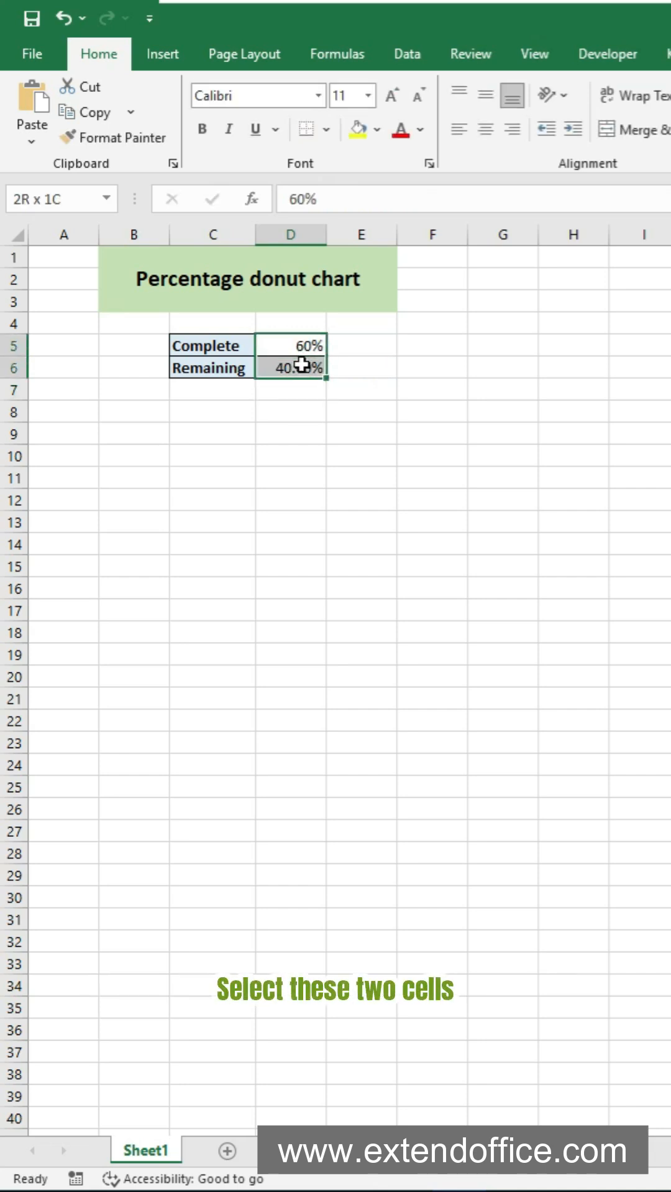
{"action": "left_click", "coordinate": [154, 54]}
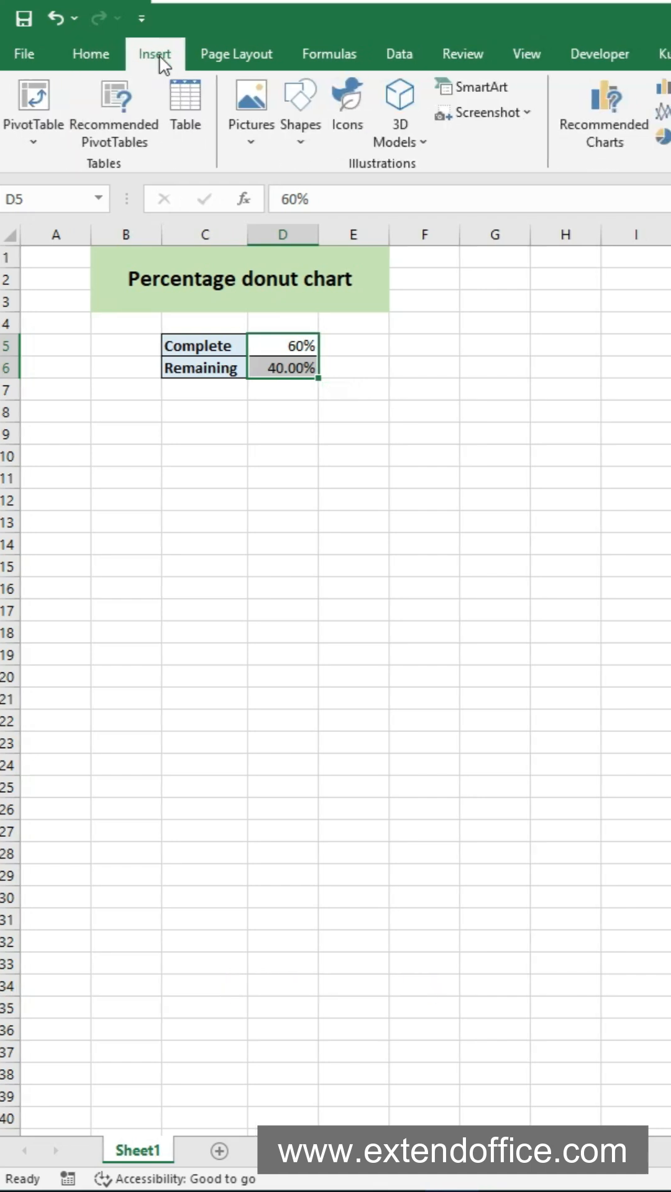
{"action": "left_click", "coordinate": [560, 138]}
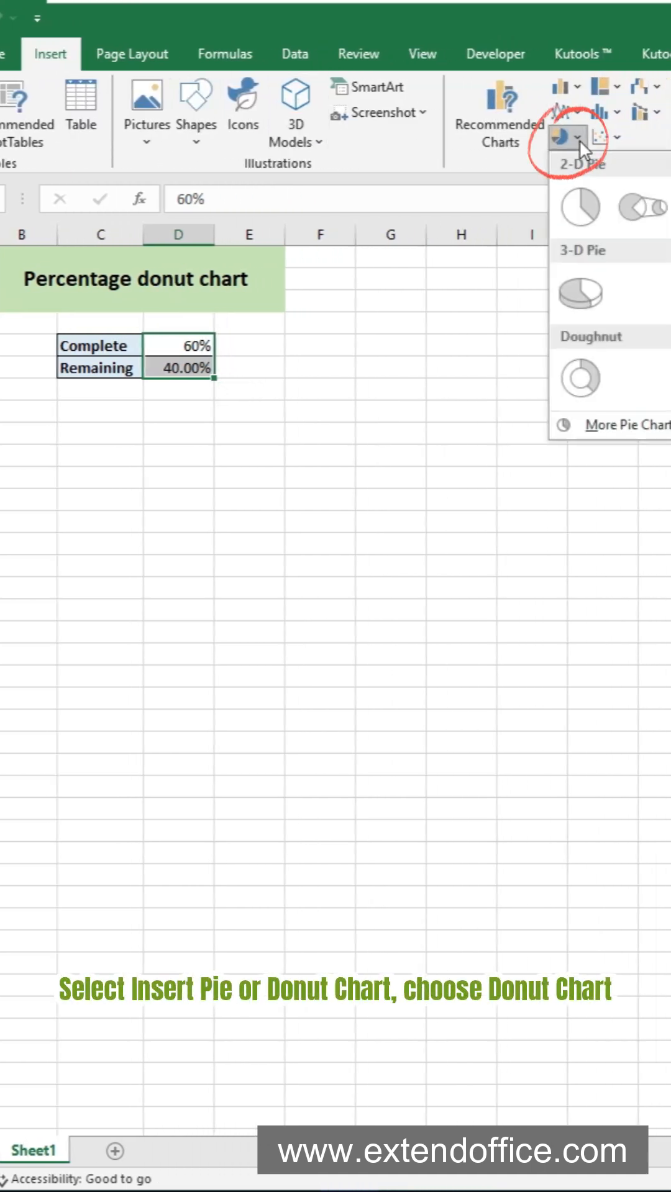
{"action": "left_click", "coordinate": [582, 375]}
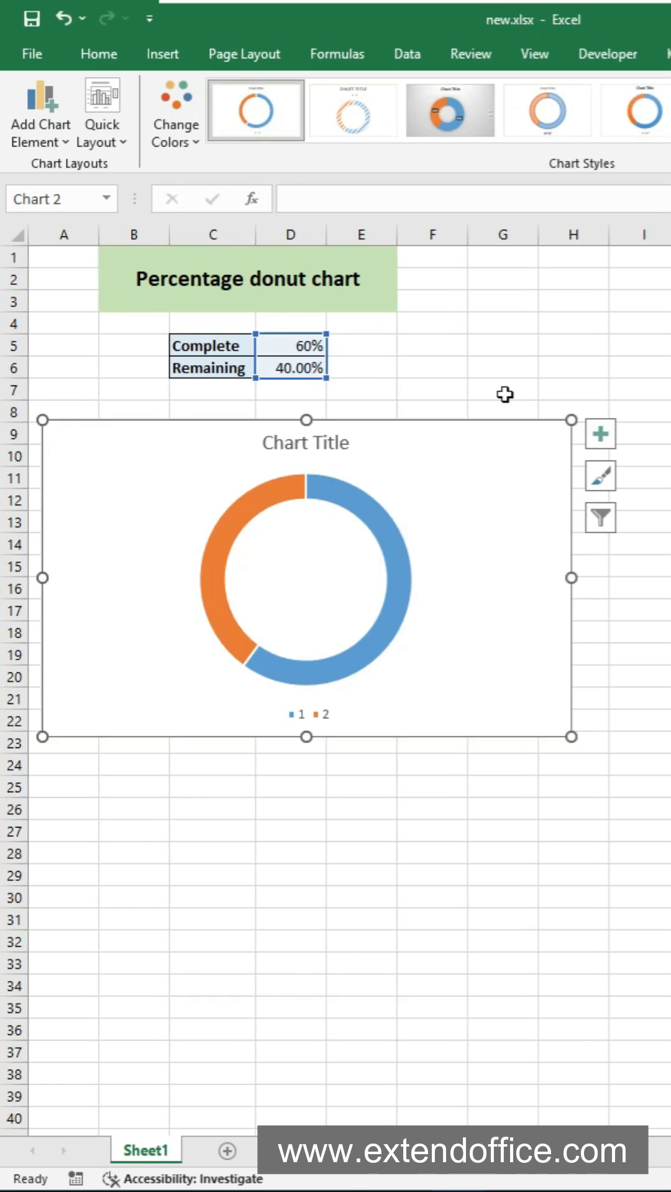
- Fill the donut's completed slice green via Shape Fill
{"action": "left_click", "coordinate": [393, 551]}
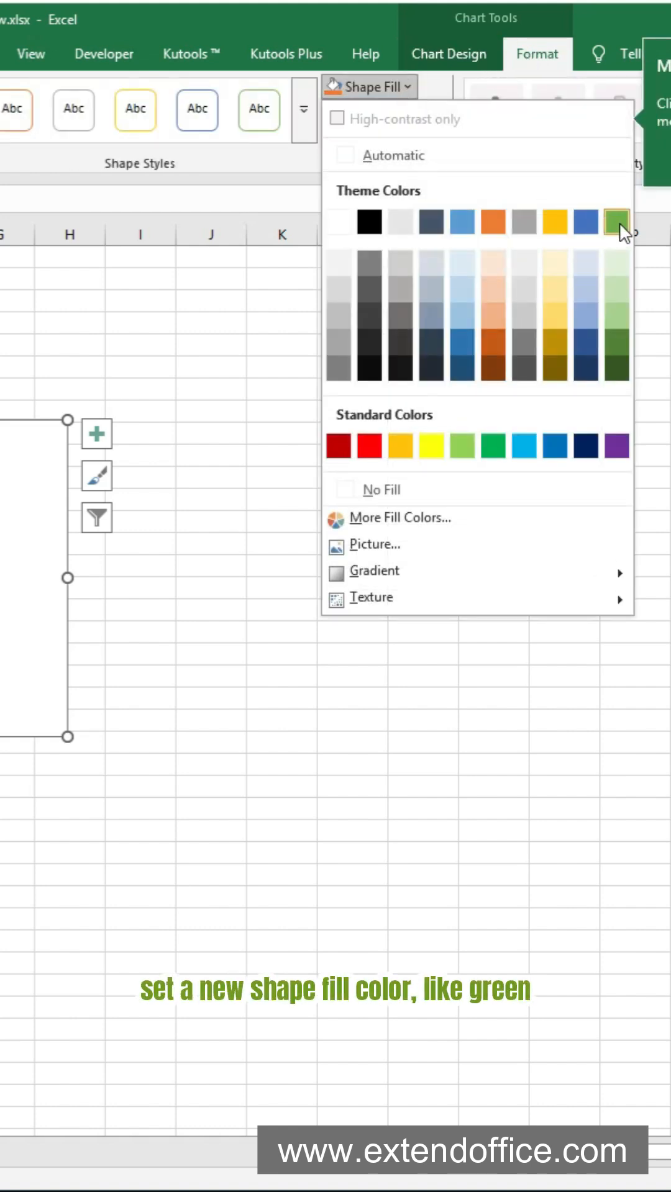
{"action": "left_click", "coordinate": [613, 225]}
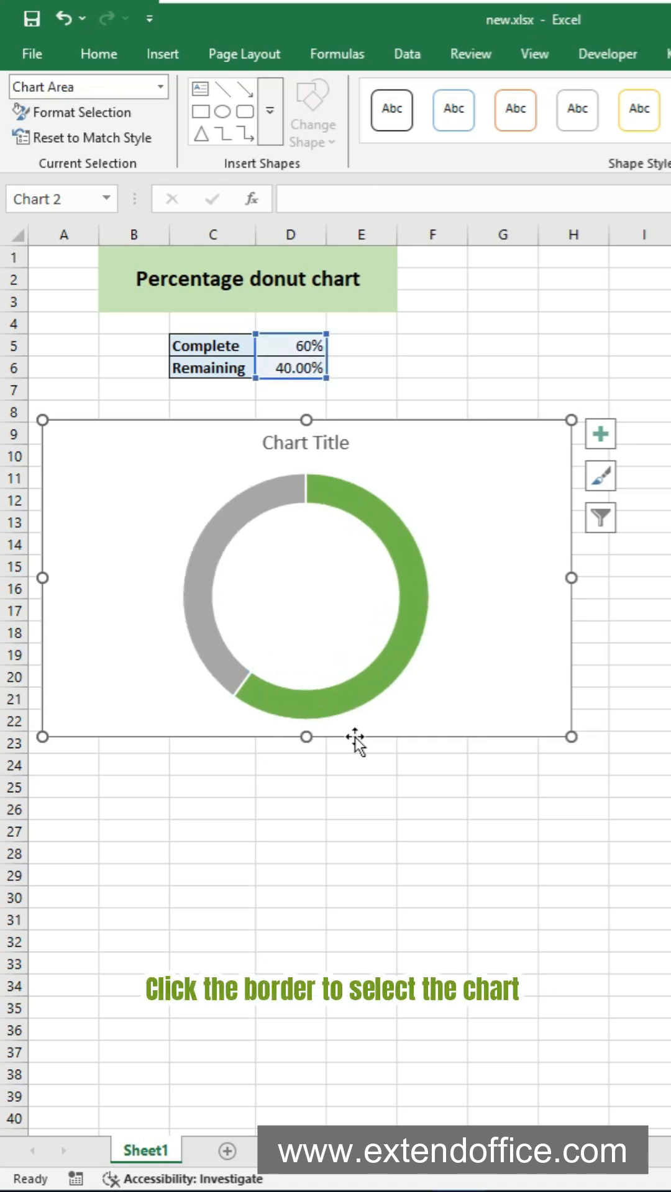
- Draw a text box in the donut's center linked to D5 to show 60%
{"action": "left_click", "coordinate": [162, 54]}
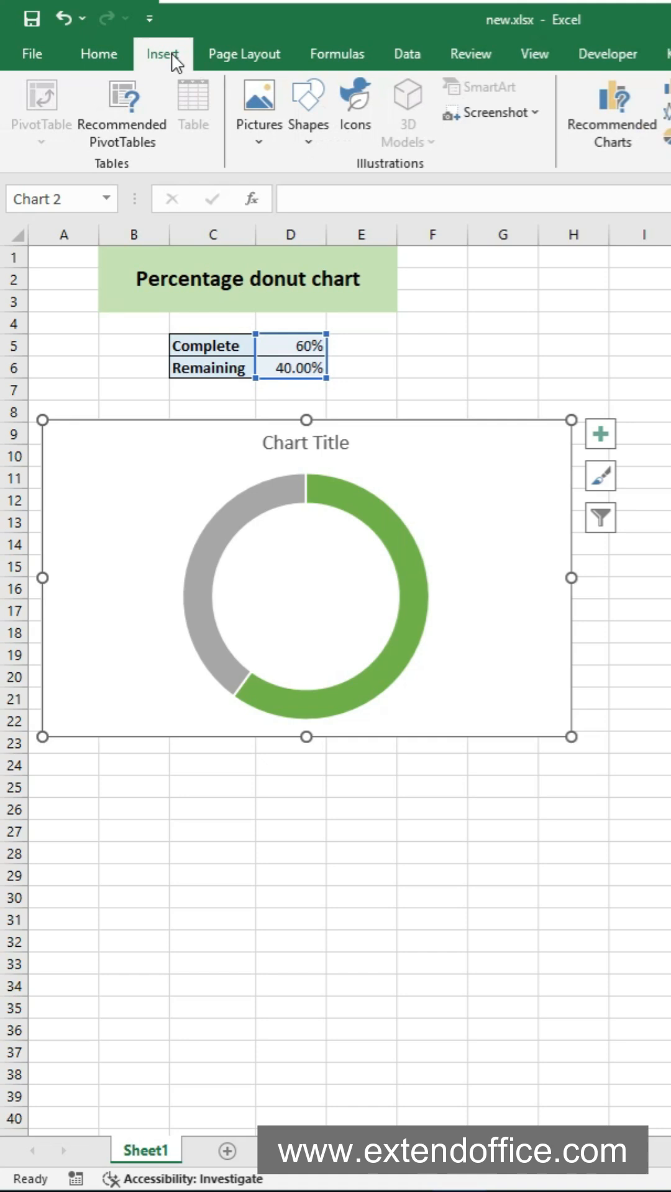
{"action": "left_click", "coordinate": [308, 102]}
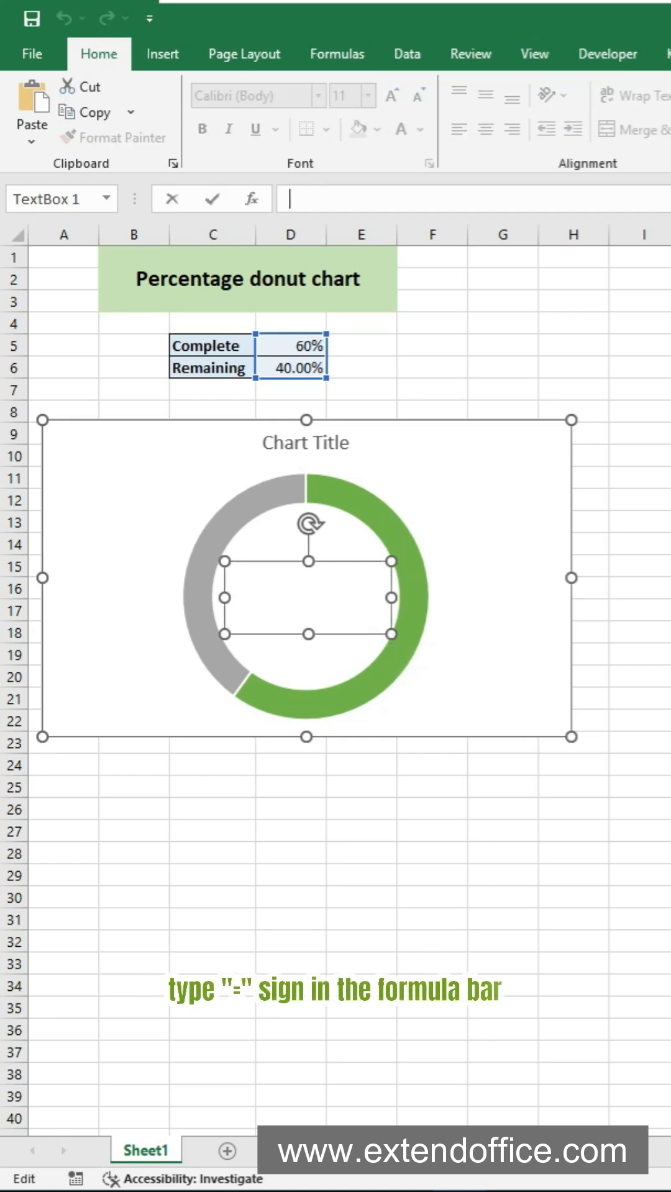
{"action": "left_click", "coordinate": [289, 346]}
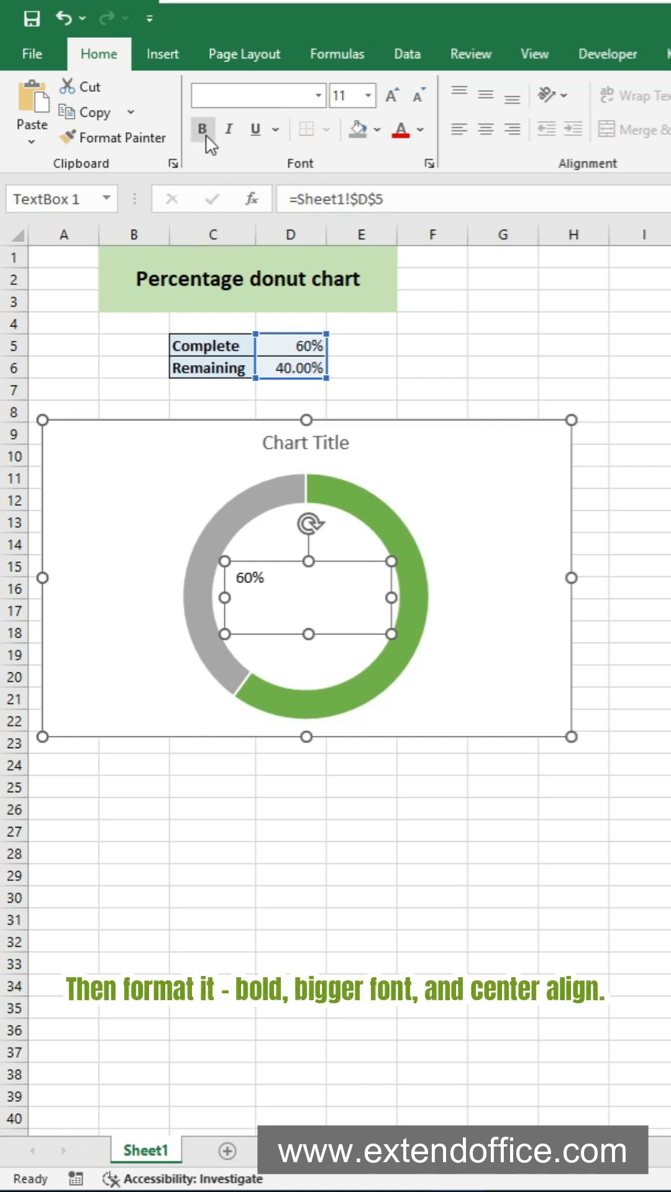
- Make the 60% center label bold with a larger font
{"action": "left_click", "coordinate": [391, 96]}
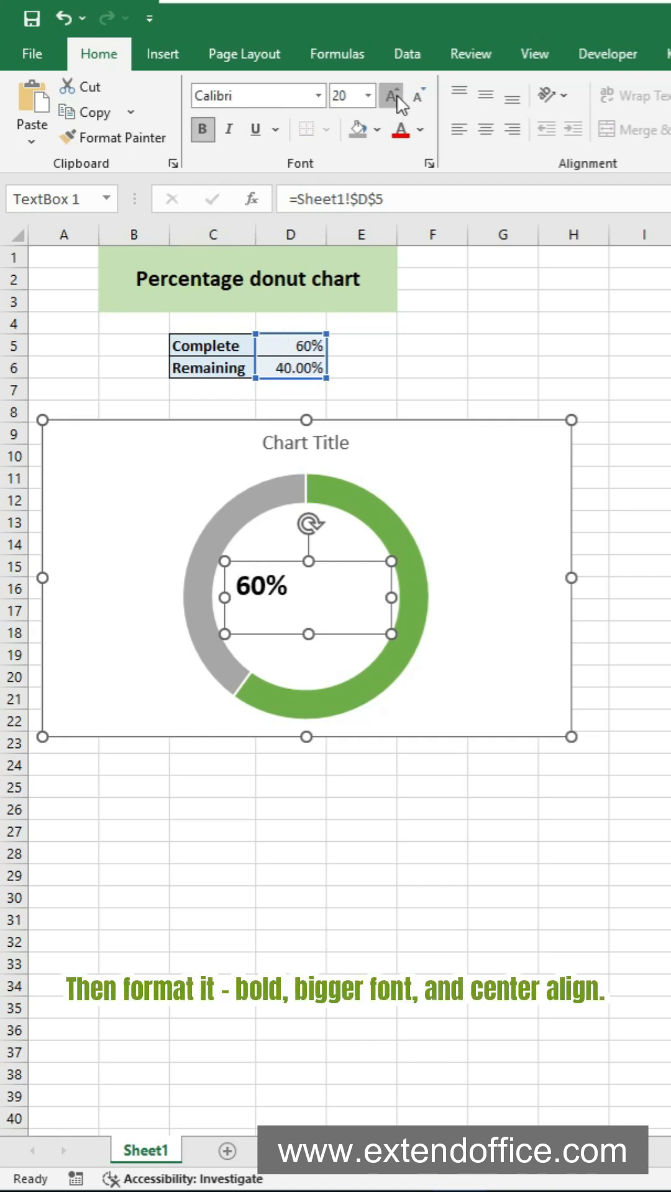
{"action": "left_click", "coordinate": [484, 129]}
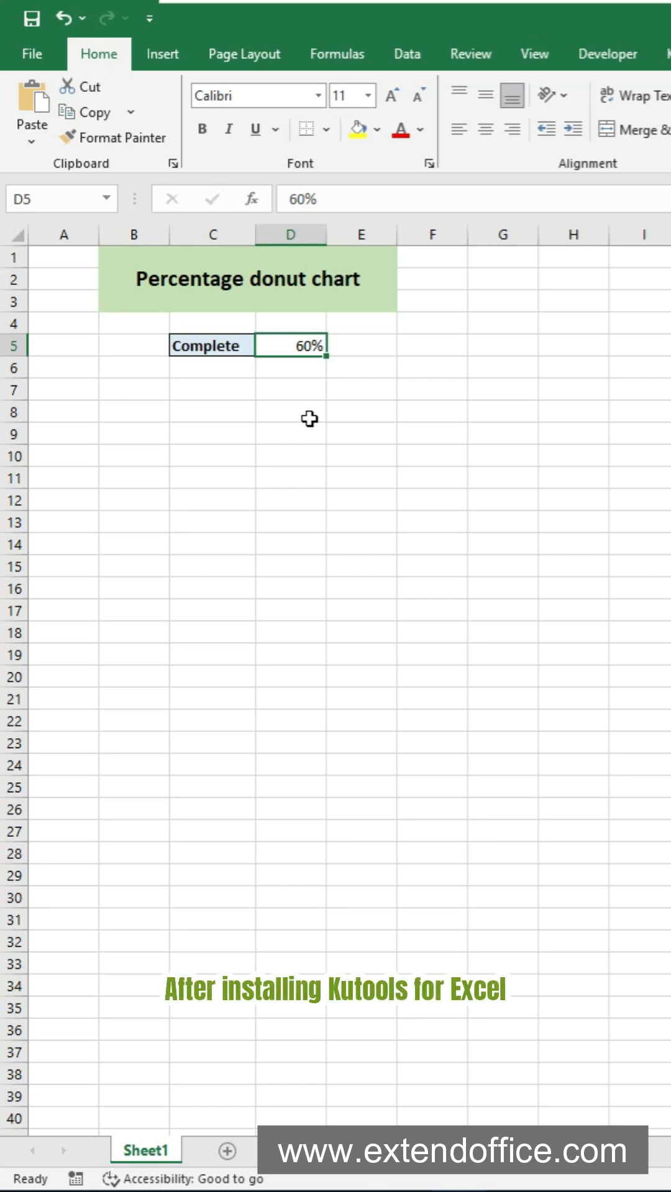
- Launch the Progress Ring Chart setup from Kutools > Charts > Progress
{"action": "left_click", "coordinate": [117, 53]}
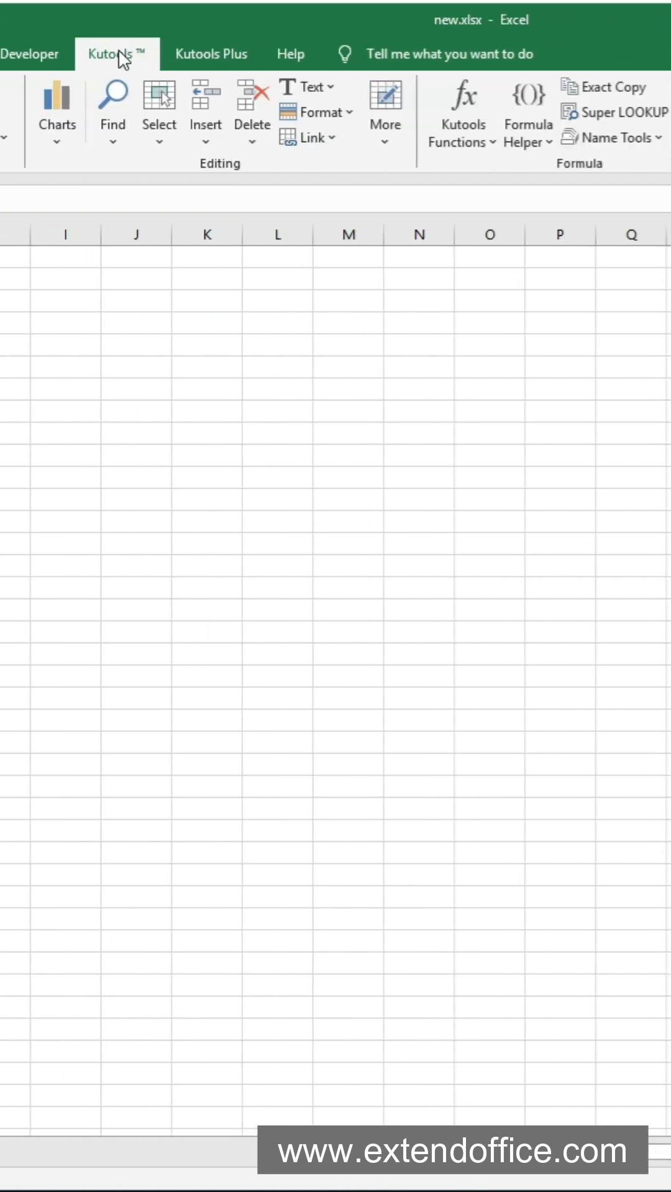
{"action": "left_click", "coordinate": [56, 112]}
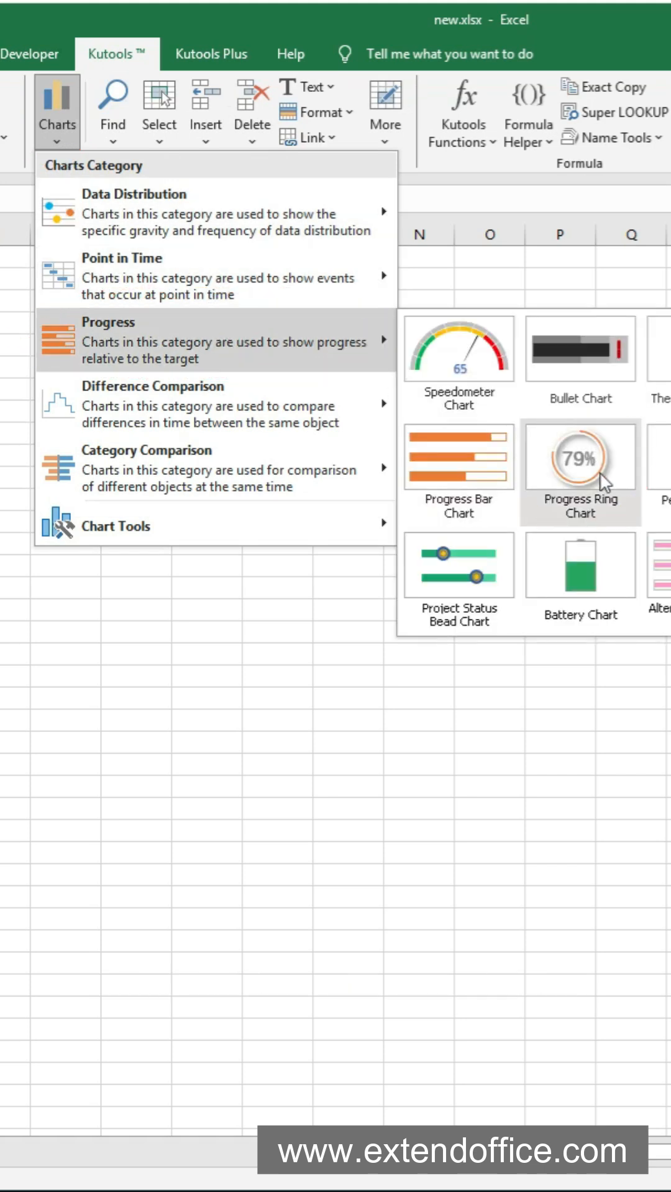
{"action": "left_click", "coordinate": [579, 456]}
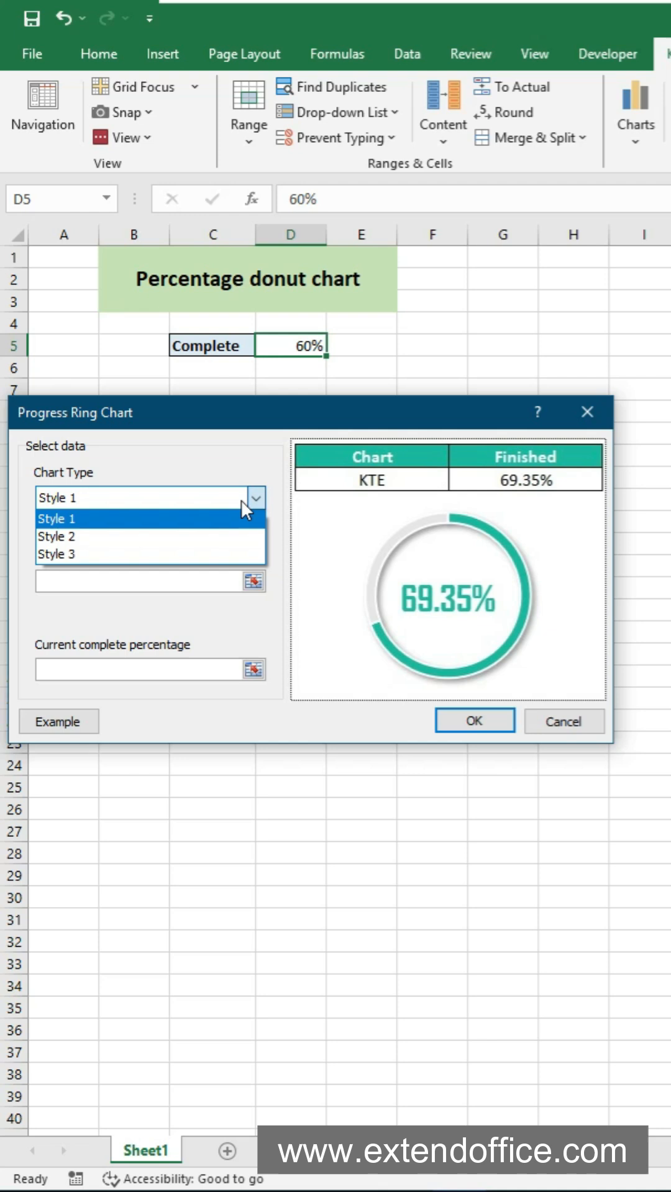
- Create a Style 2 ring titled Project Status using $D$5 as the percentage
{"action": "left_click", "coordinate": [49, 553]}
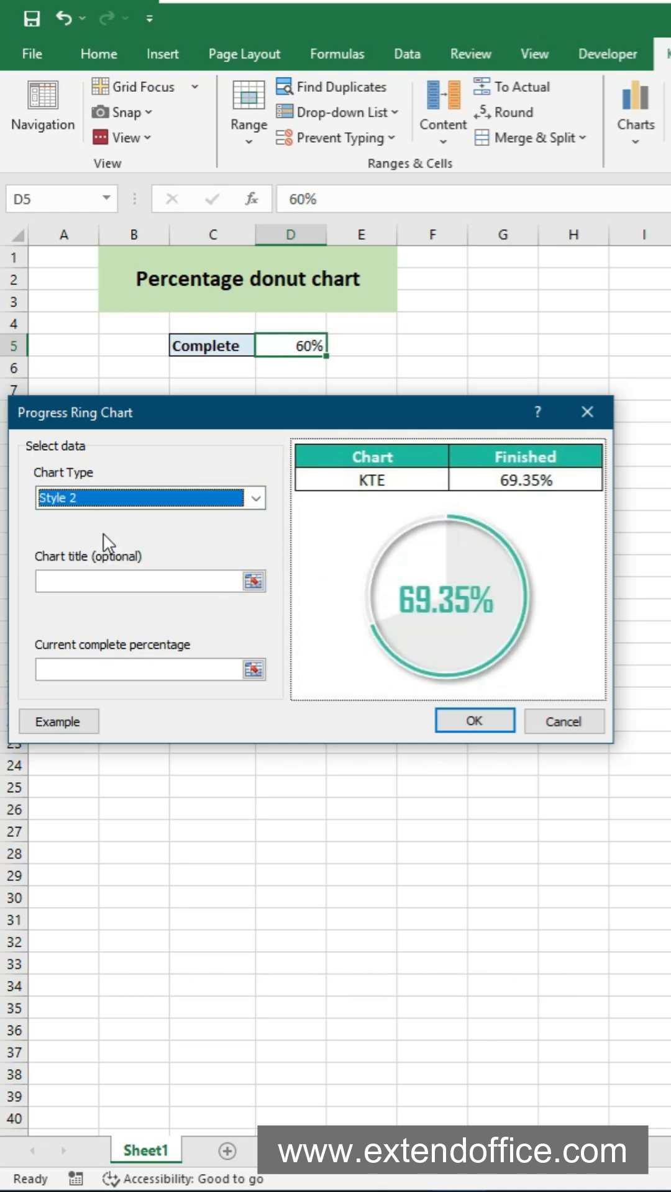
{"action": "type", "text": "Project Status"}
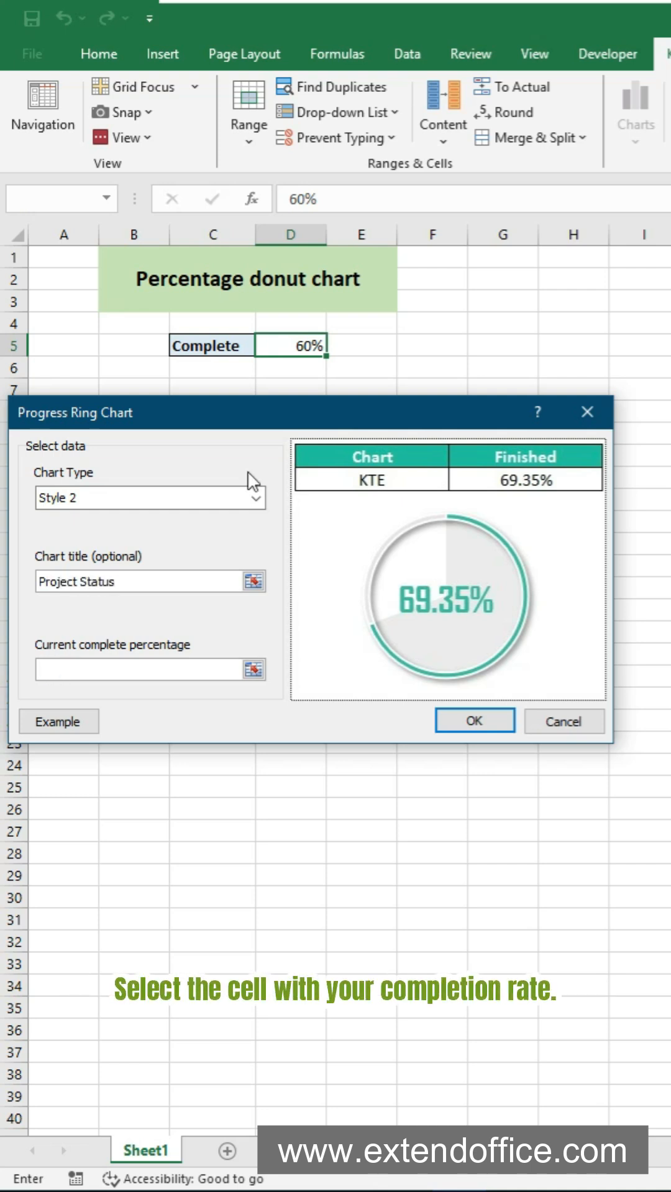
{"action": "left_click", "coordinate": [291, 345]}
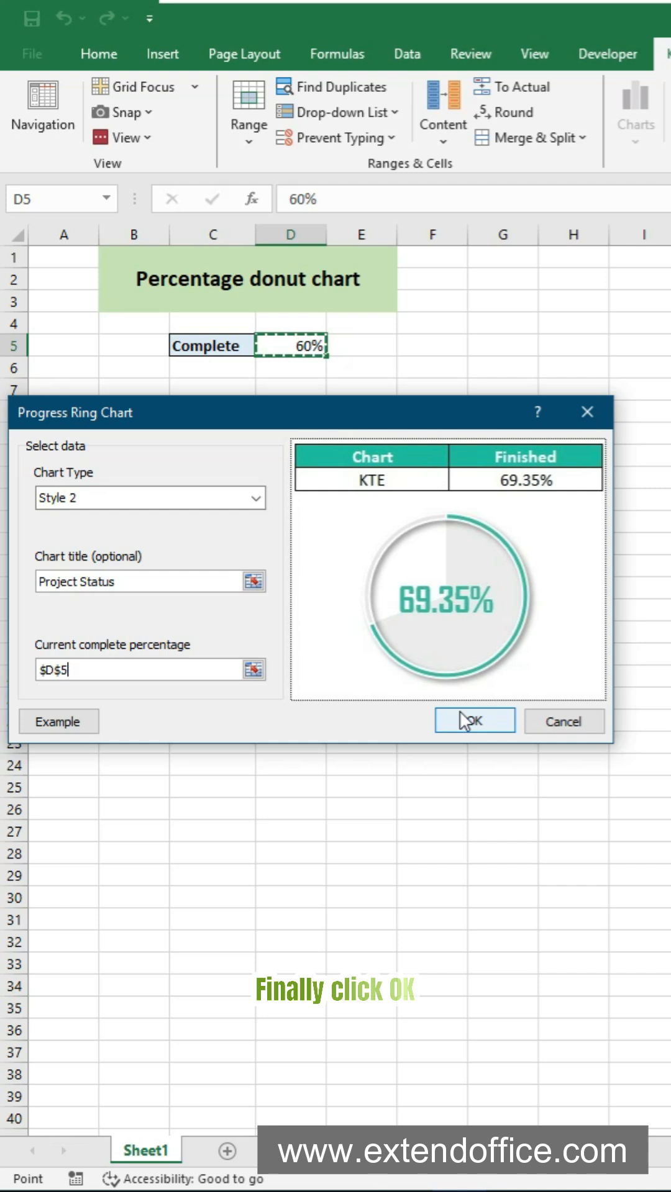
{"action": "left_click", "coordinate": [475, 720]}
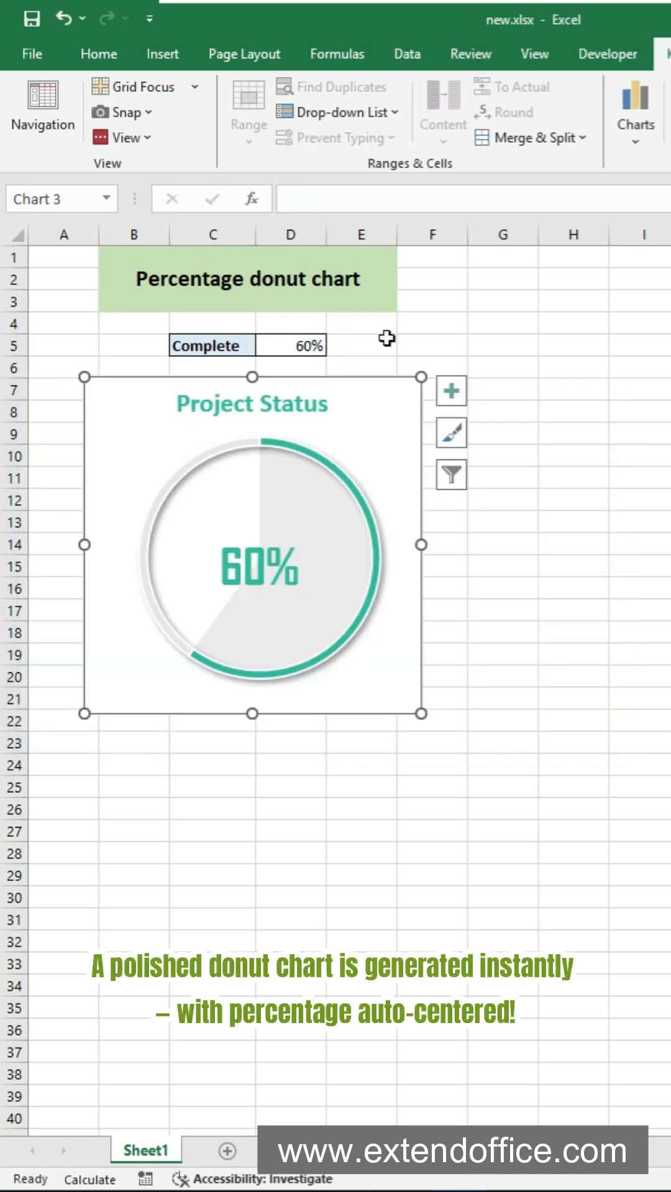
{"action": "mouse_move", "coordinate": [378, 673]}
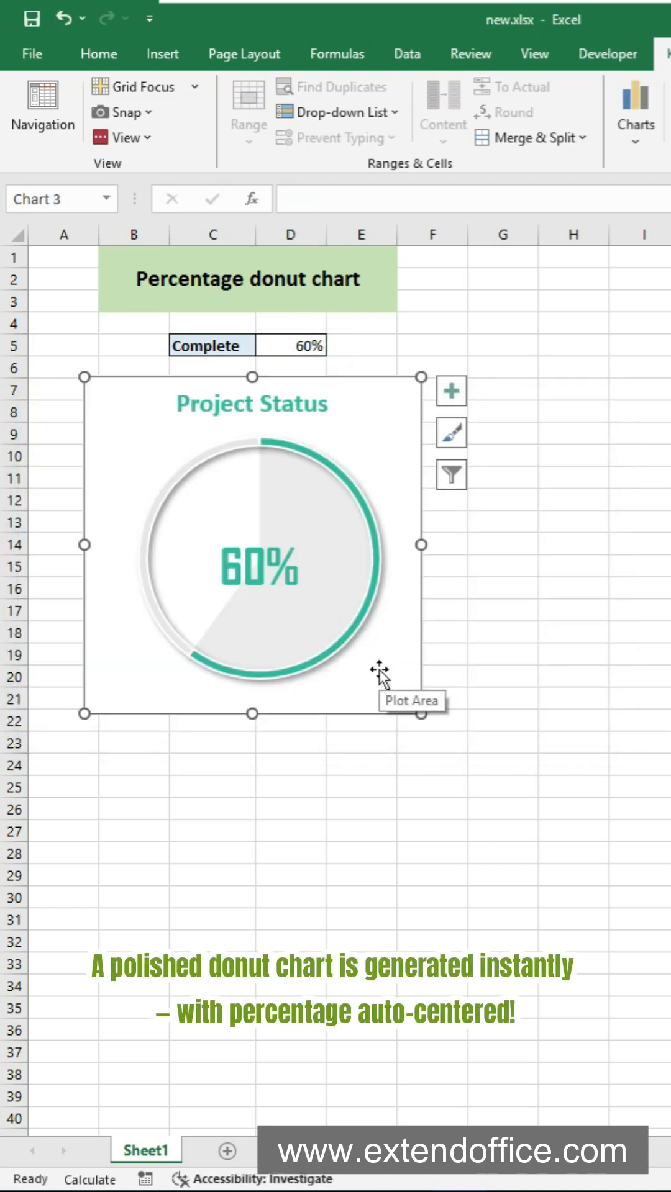
- Change D5 to 70% so the Project Status ring updates to 70%
{"action": "left_click", "coordinate": [291, 345]}
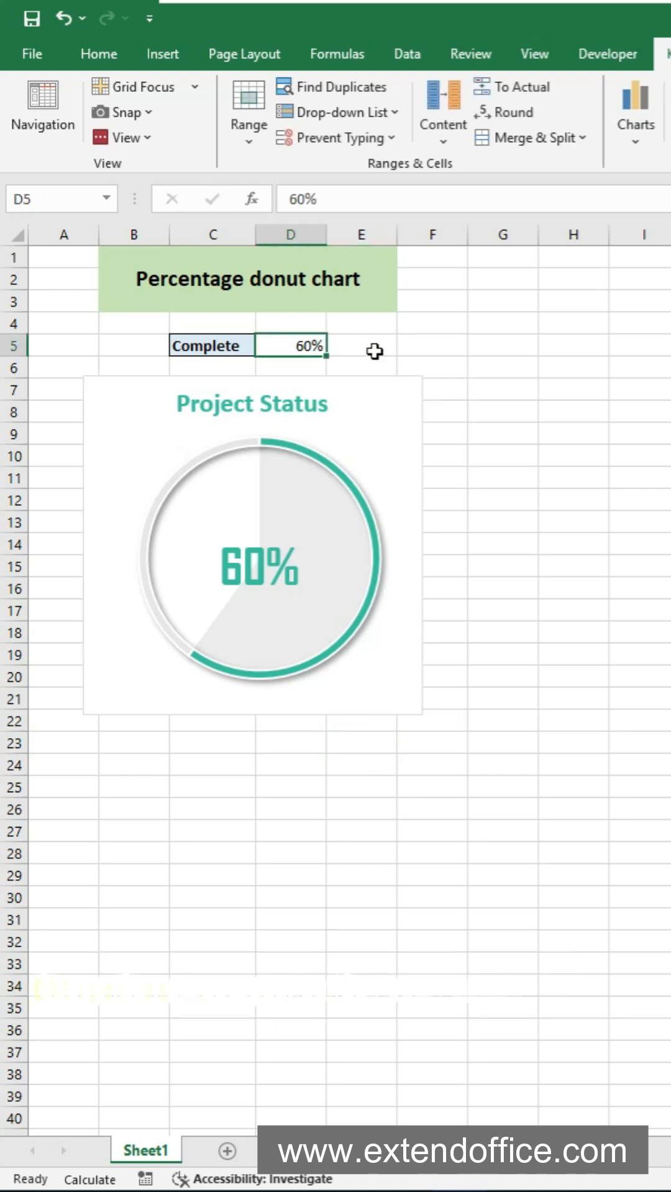
{"action": "type", "text": "70%"}
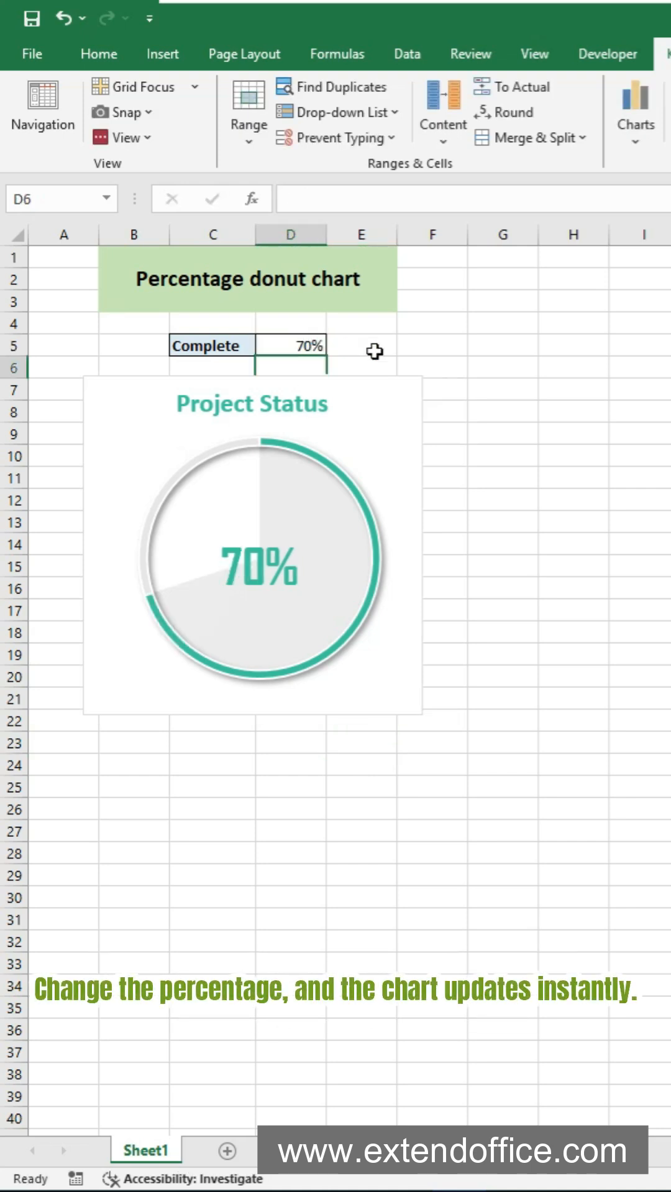